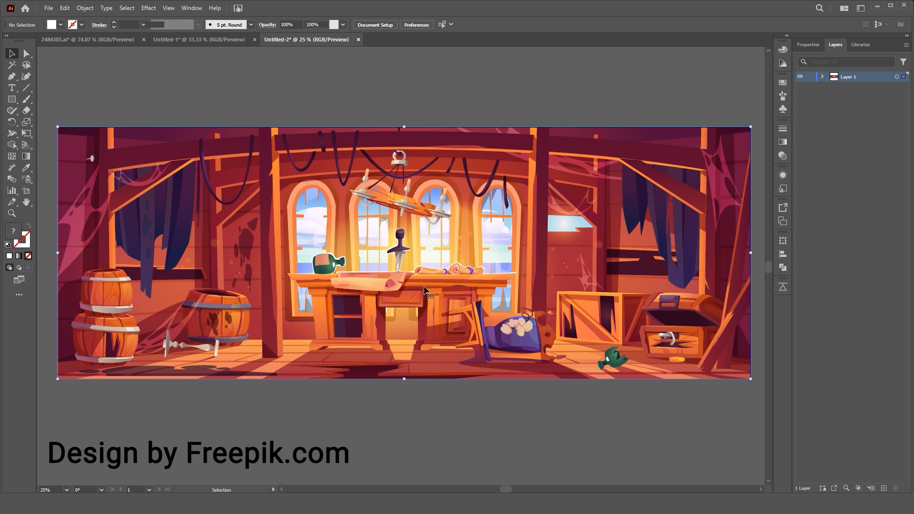
Ungroup the pirate cabin artwork and distribute its parts onto Layers 1–5.
right_click(425, 291)
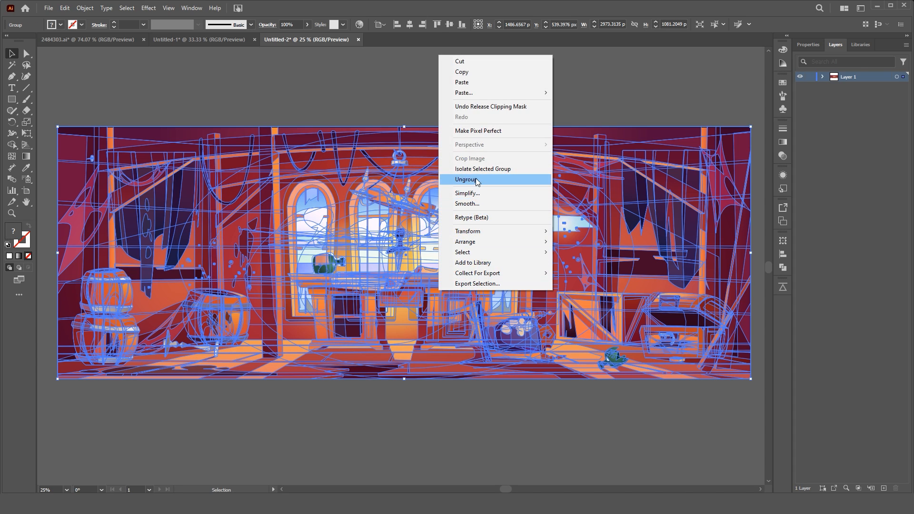
left_click(465, 179)
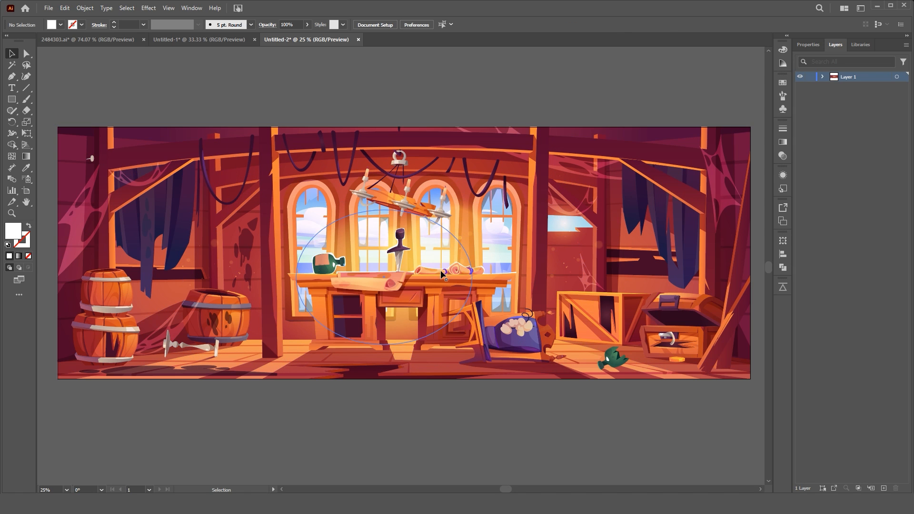
left_click(441, 284)
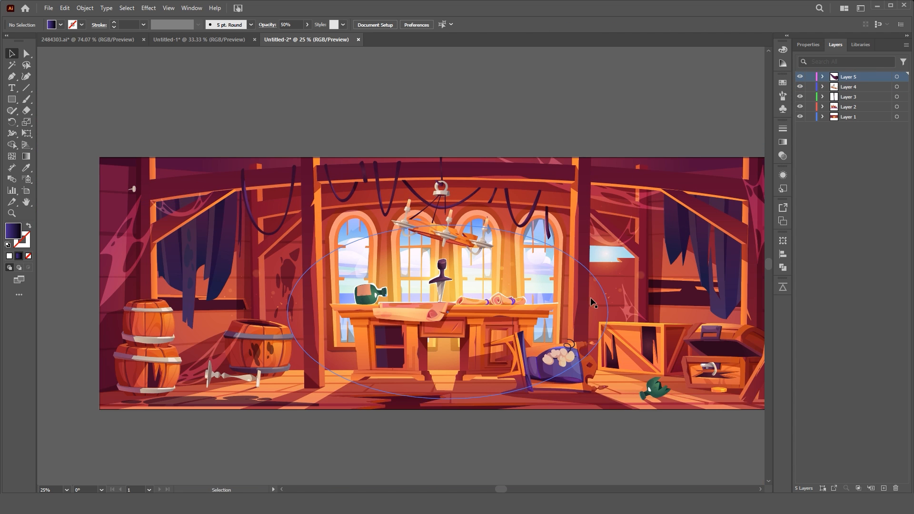
Check the pirate captain's layers and save the document as character-1 with default Illustrator options.
left_click(184, 39)
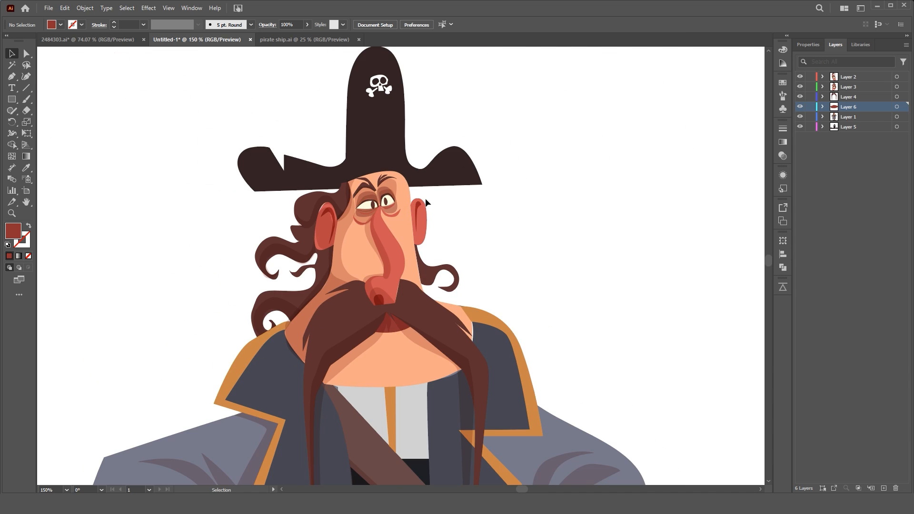
left_click(859, 76)
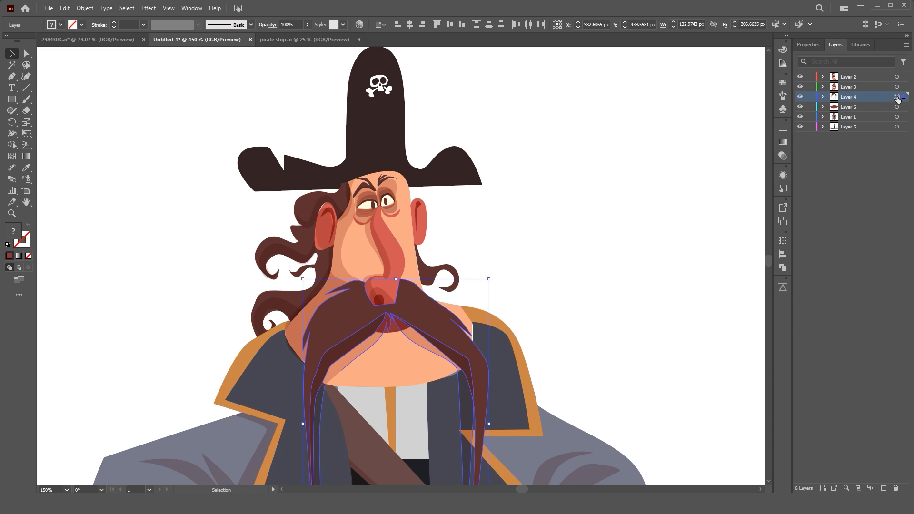
left_click(910, 107)
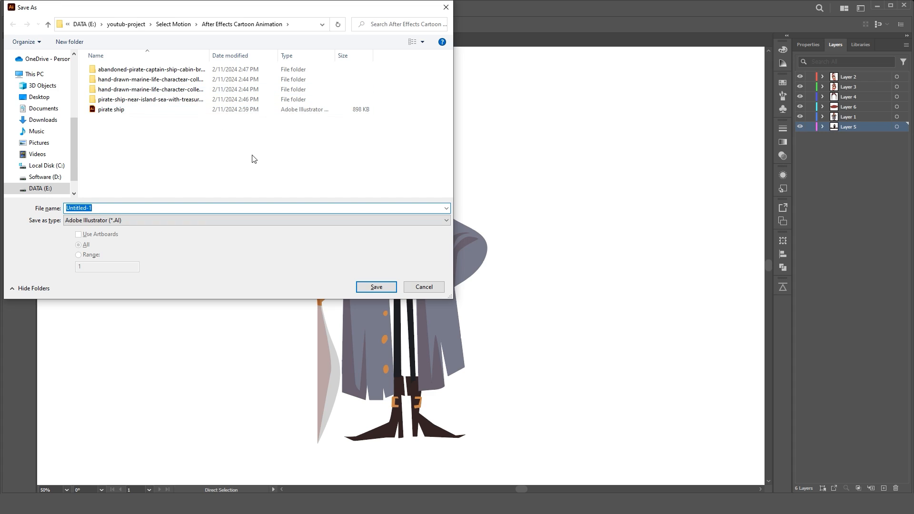
type("character-1")
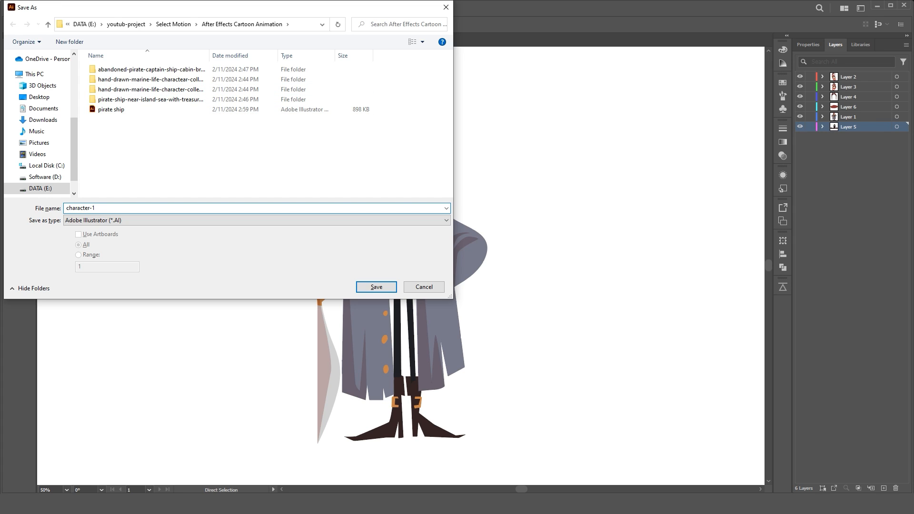
left_click(376, 287)
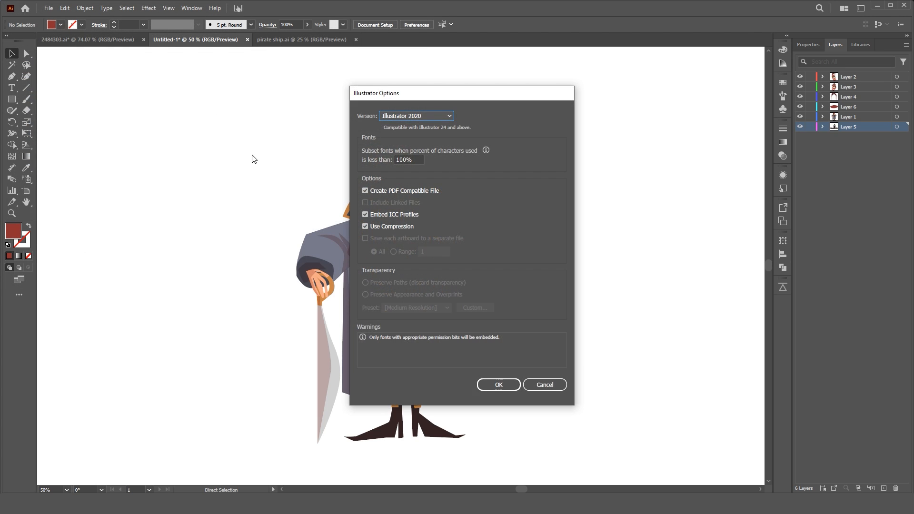
left_click(498, 385)
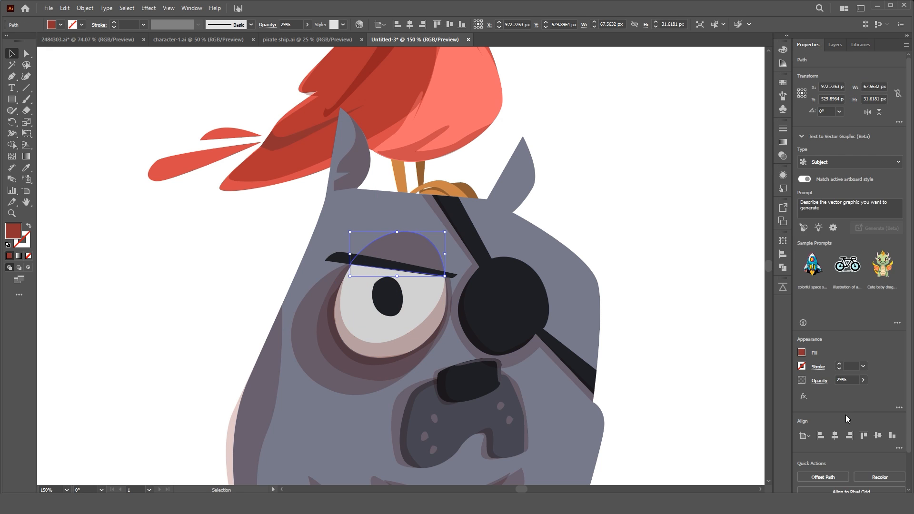
Inspect the pirate dog's paths and save the document as a new Illustrator file.
left_click(802, 352)
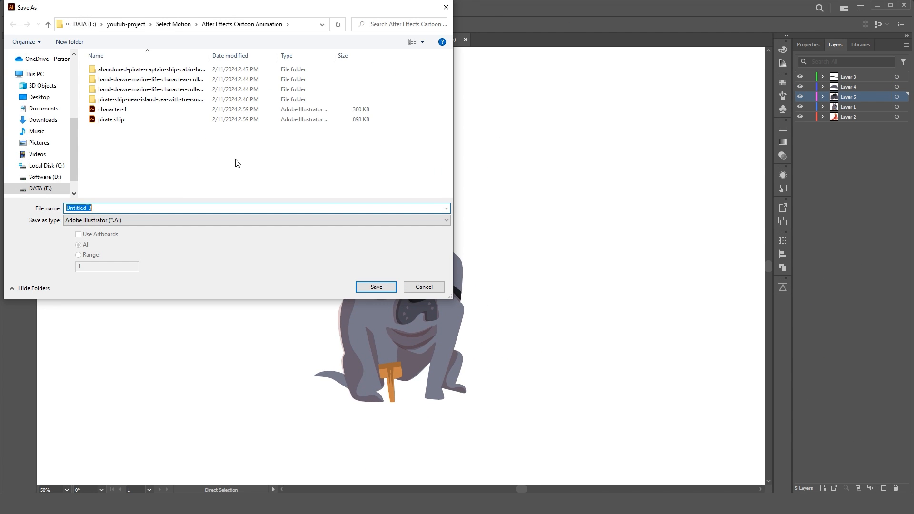
left_click(377, 287)
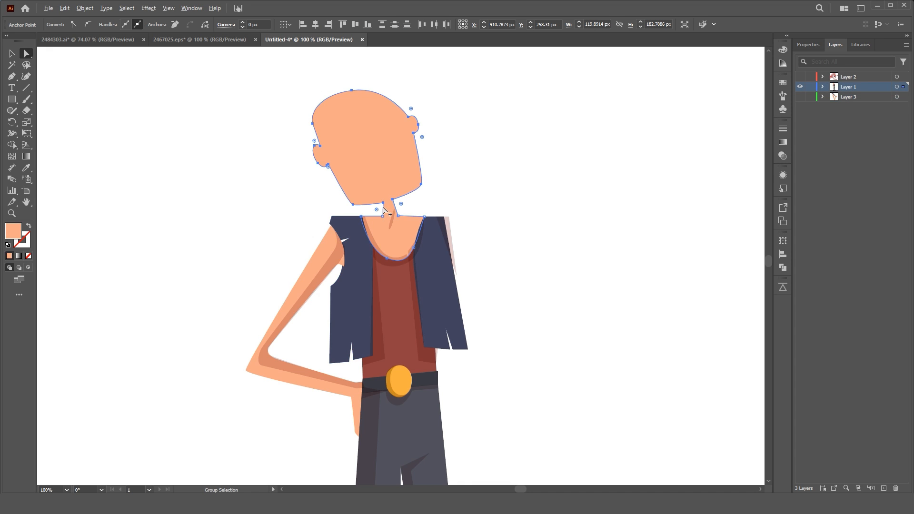
Paste the third character's head in place onto its own layer, then save under a new name.
key("ctrl++")
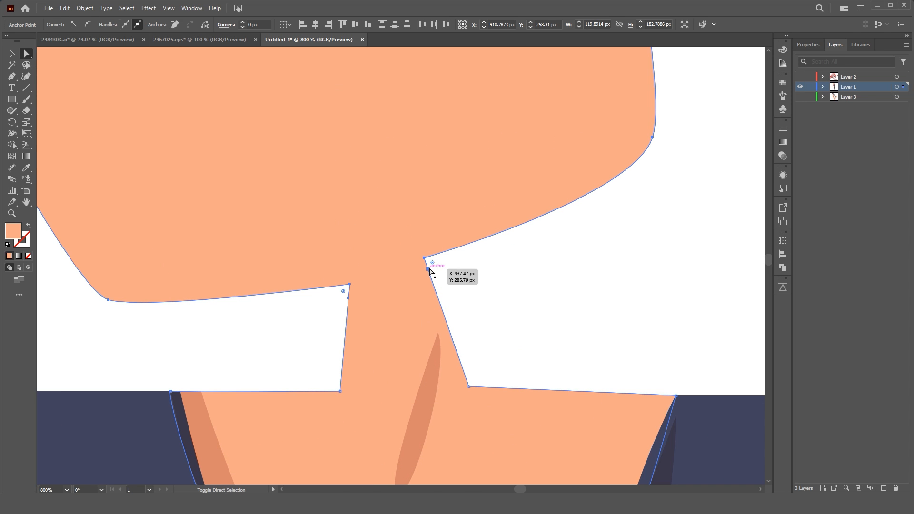
mouse_move(594, 265)
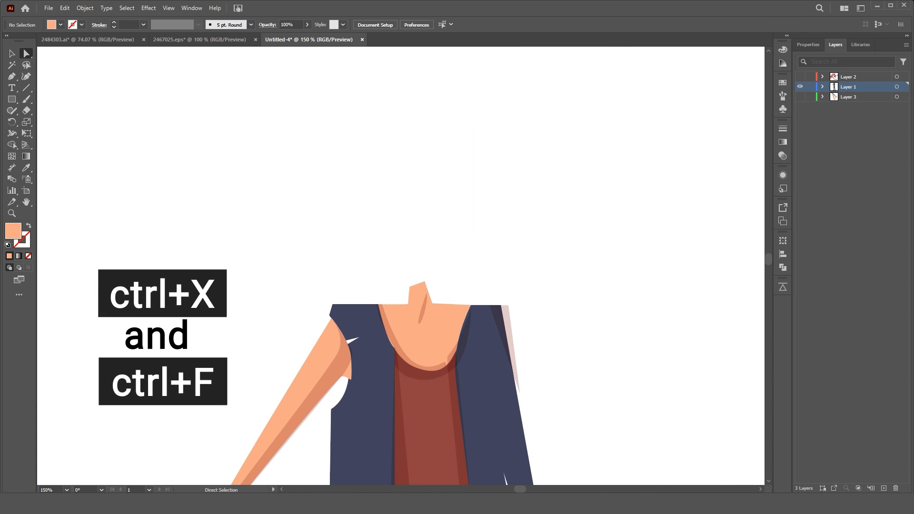
key("ctrl+f")
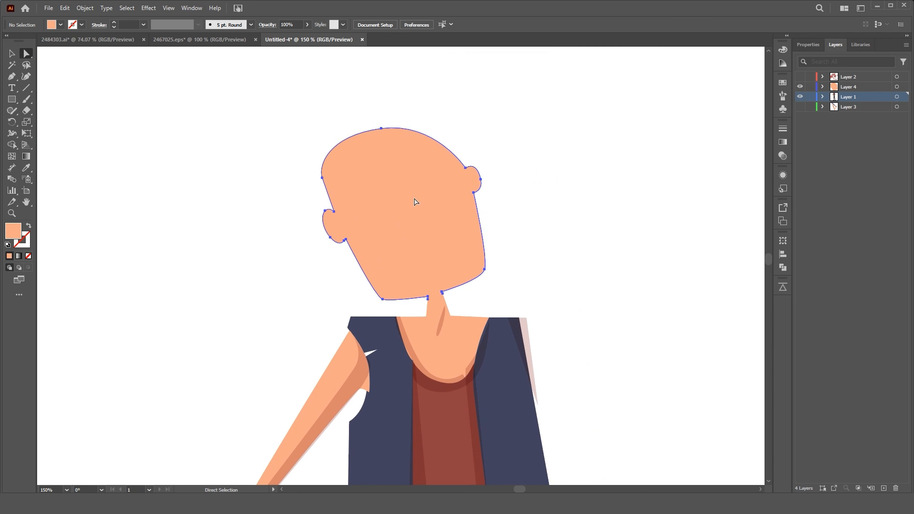
left_click(10, 53)
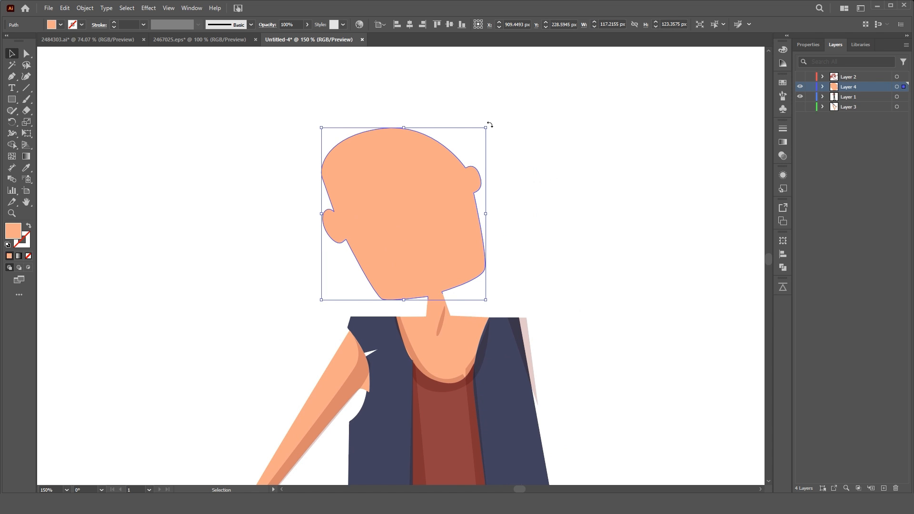
left_click(23, 54)
type("Charac")
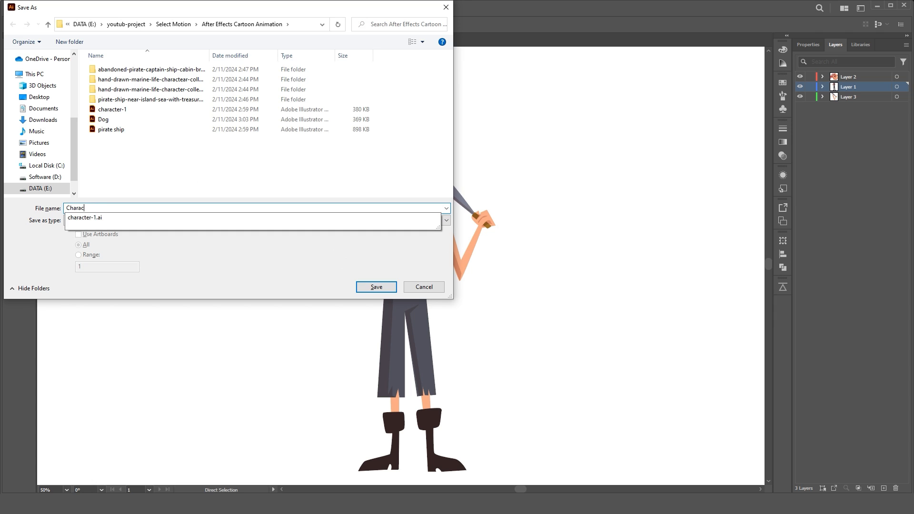
left_click(376, 288)
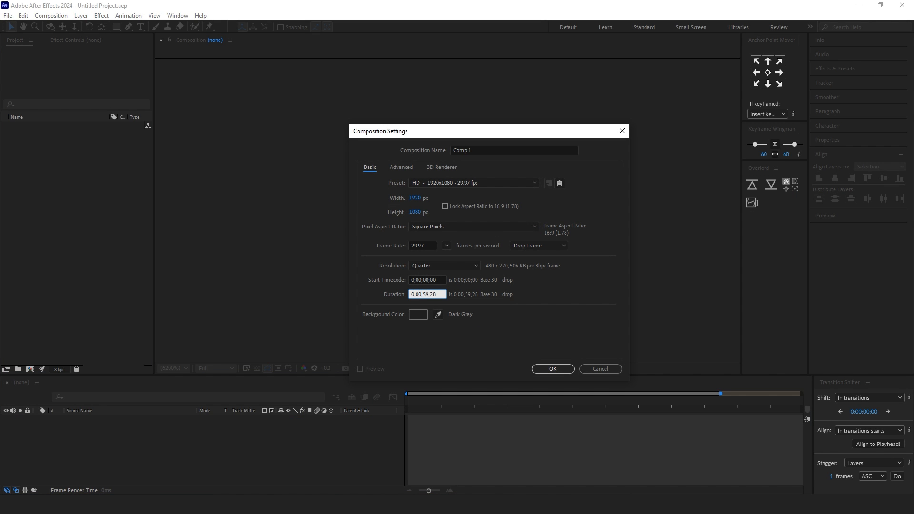
Create a 10-second composition, import pirate ship.ai as a layered Composition, and preview at Half resolution.
type("0;00;10;00")
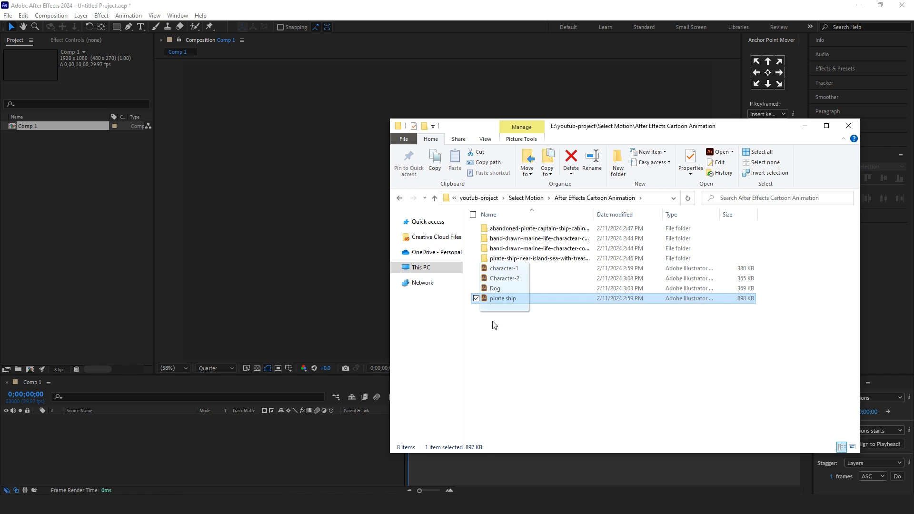
double_click(504, 298)
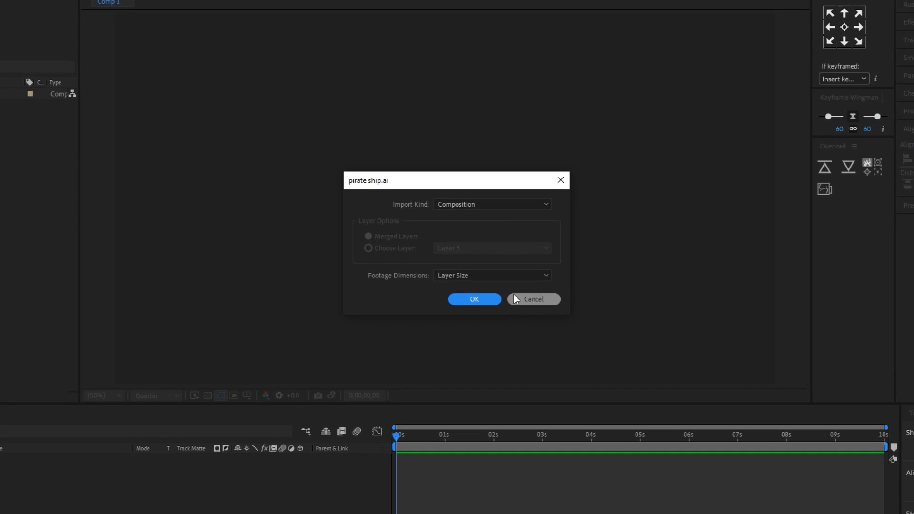
left_click(492, 205)
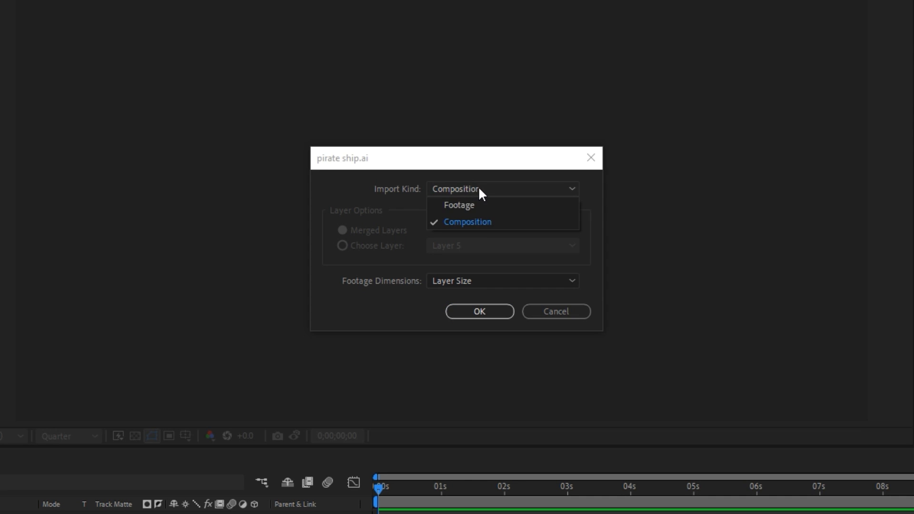
left_click(480, 312)
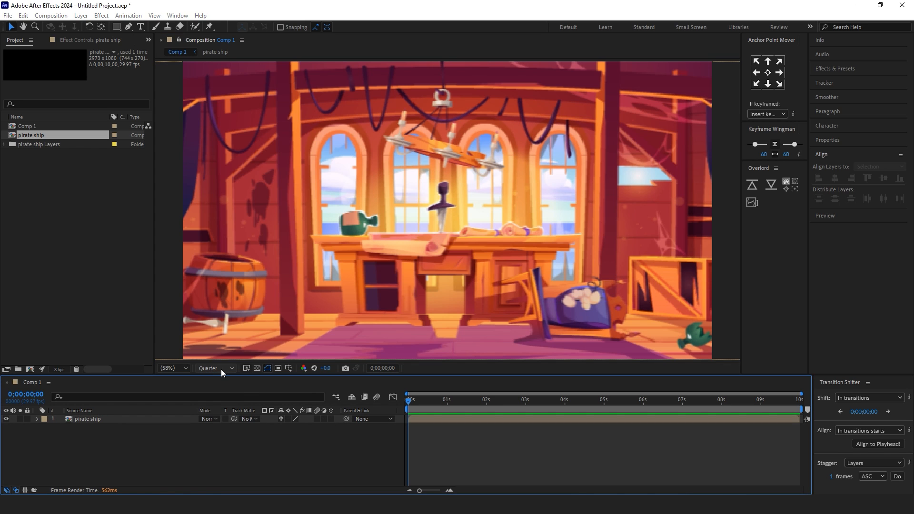
left_click(216, 368)
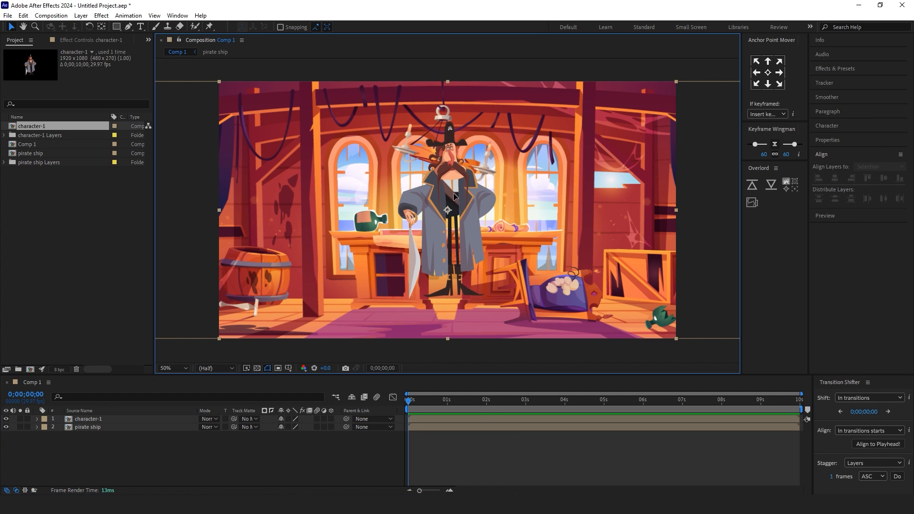
Place the character-1 layer above the cabin and open the pirate ship background composition.
left_click(87, 419)
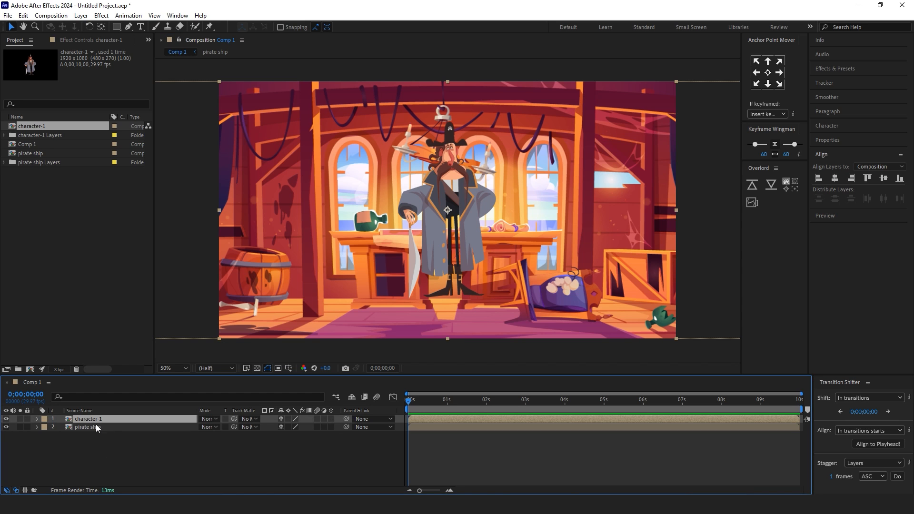
double_click(30, 152)
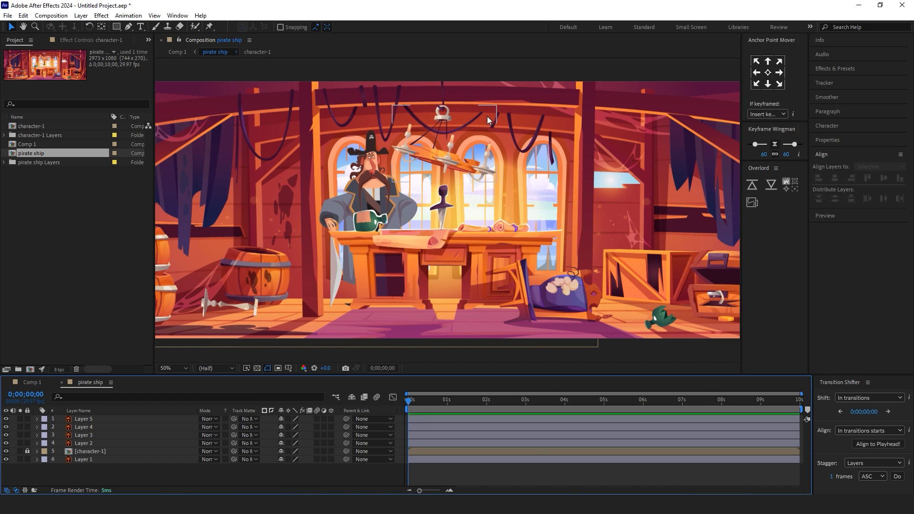
Keyframe the hanging lamp's Rotation at 0s, 1s (-19°) and 2s (0°) with Easy Ease.
left_click(83, 426)
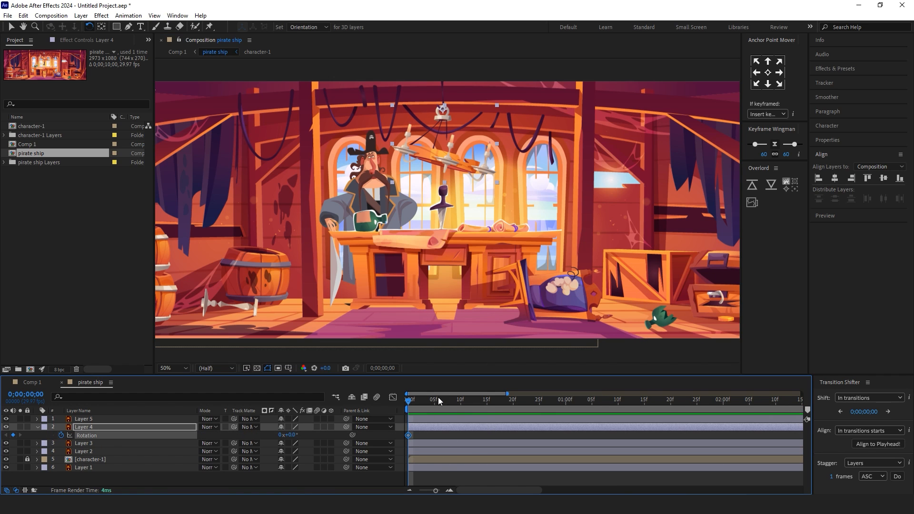
left_click(565, 399)
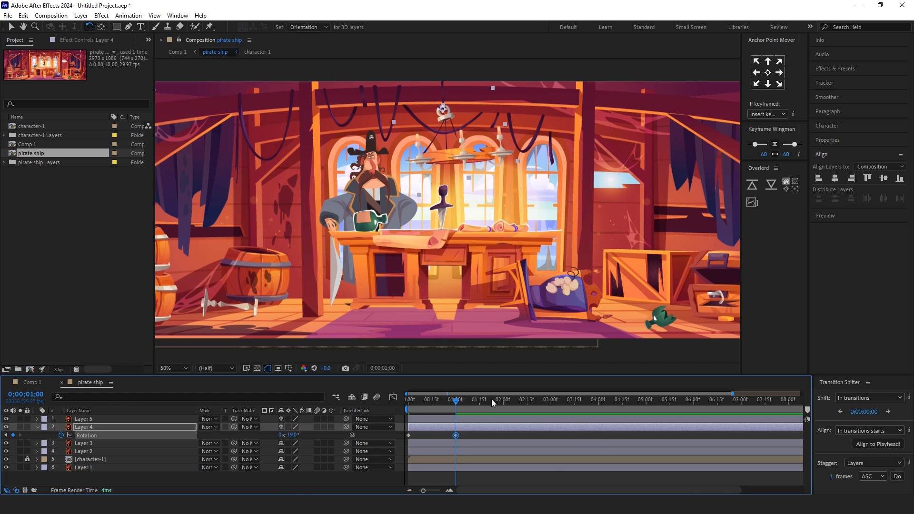
left_click(501, 399)
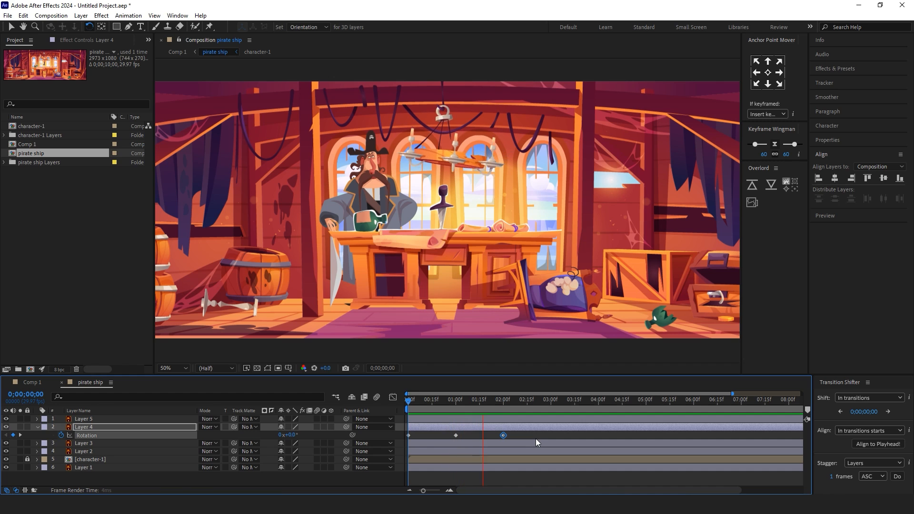
left_click(508, 400)
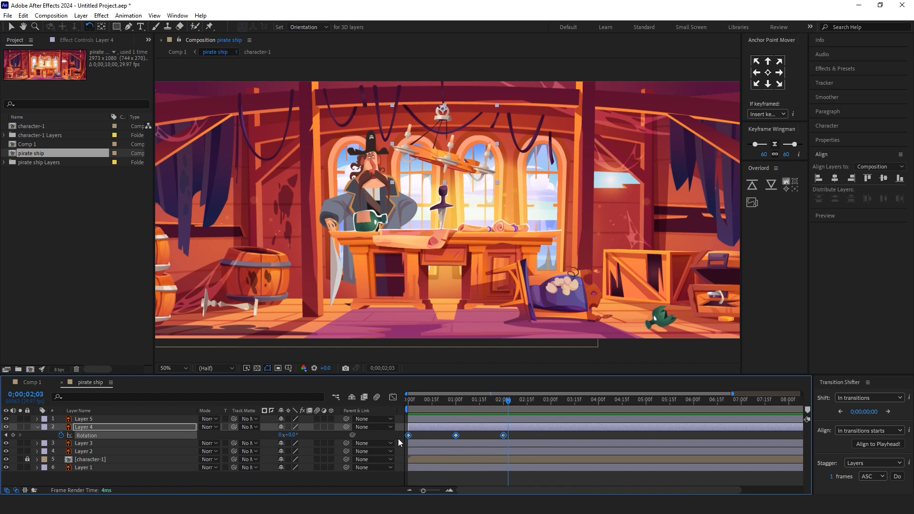
left_click(407, 400)
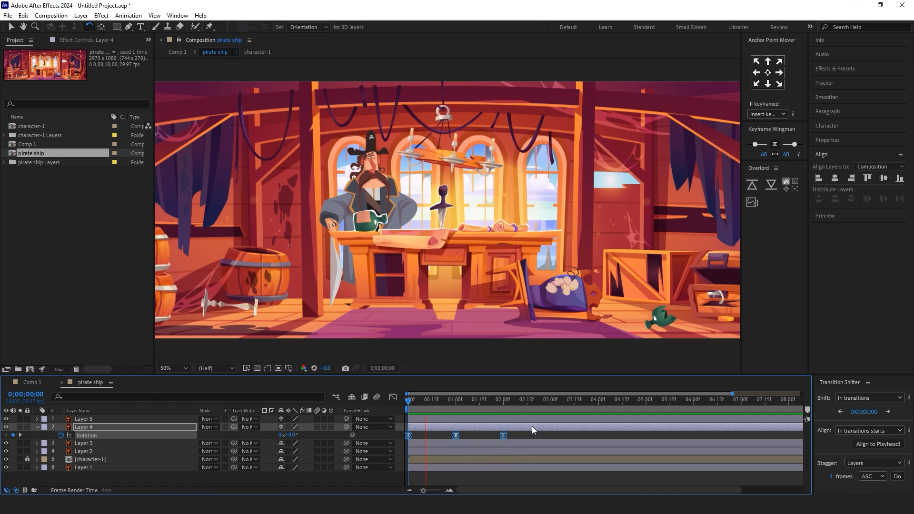
Add a loopOut() expression to the lamp's Rotation so the swing repeats endlessly.
left_click(520, 399)
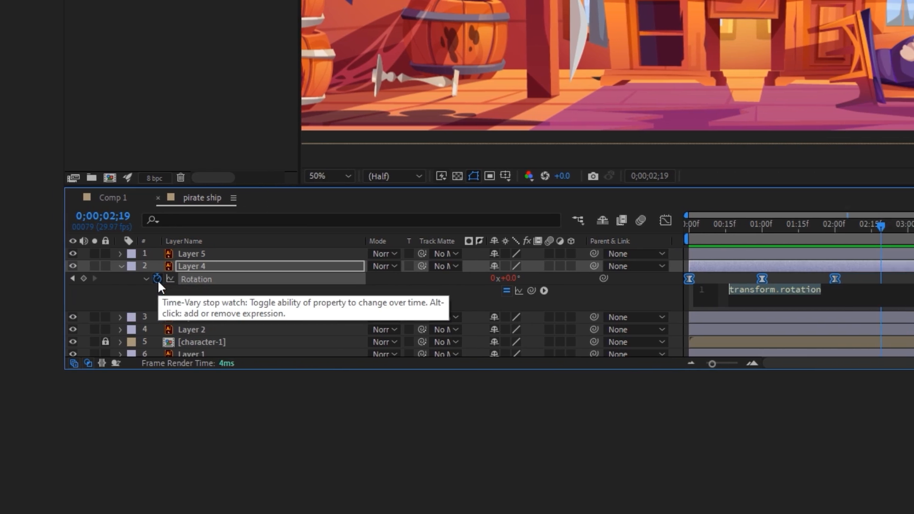
type("loop")
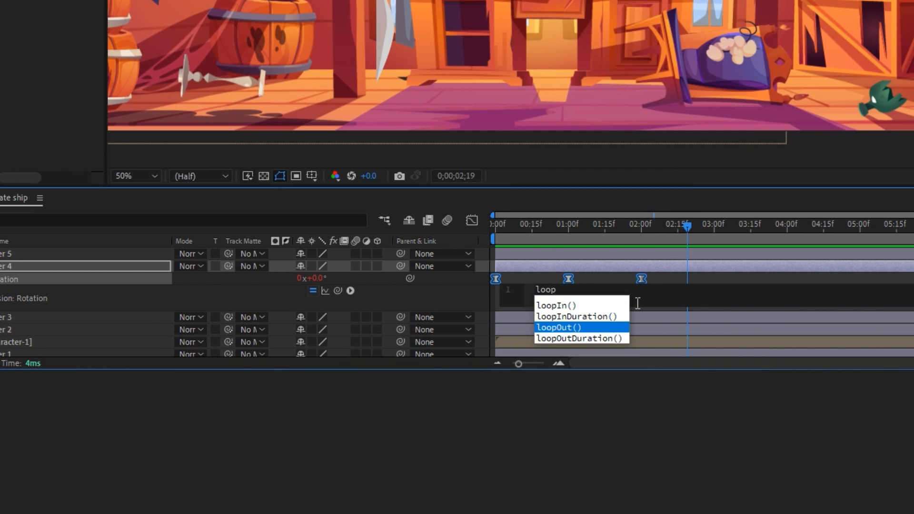
left_click(559, 327)
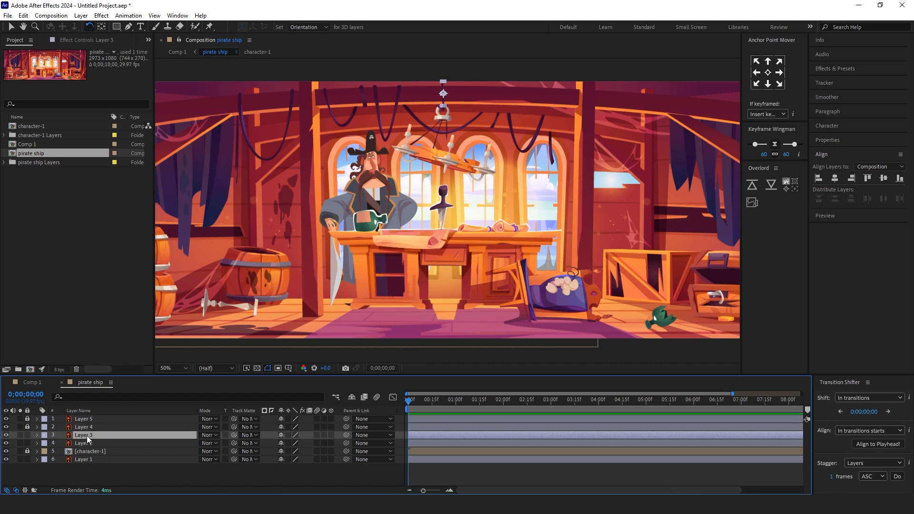
left_click(89, 452)
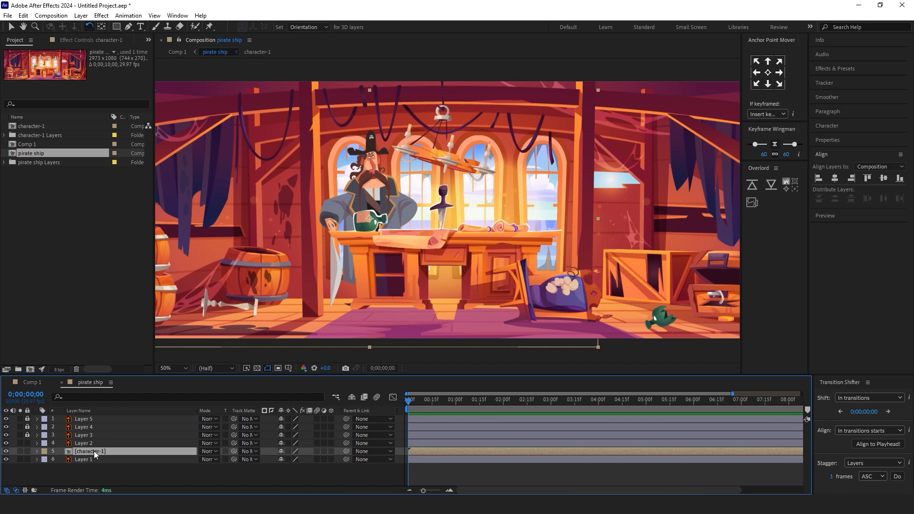
Keyframe both eye layers' Scale height 100→43→100% with Easy Ease to make the captain blink.
double_click(90, 451)
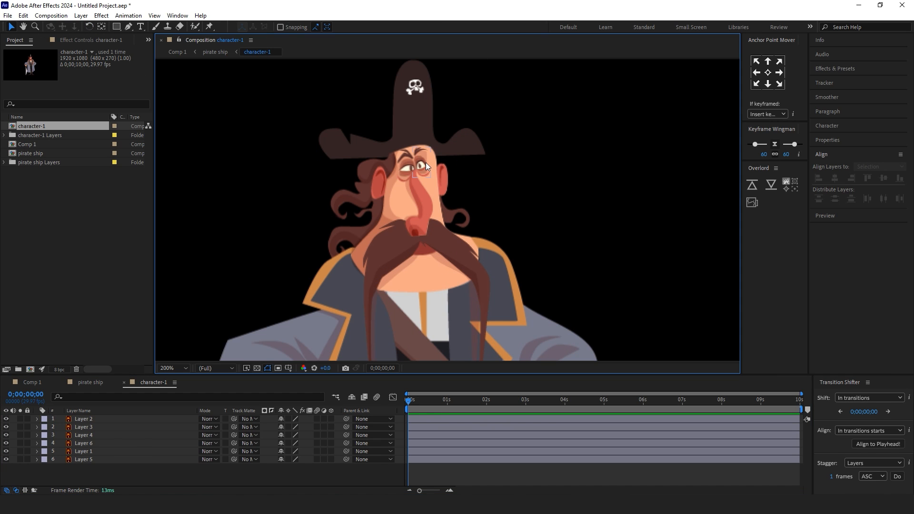
left_click(83, 419)
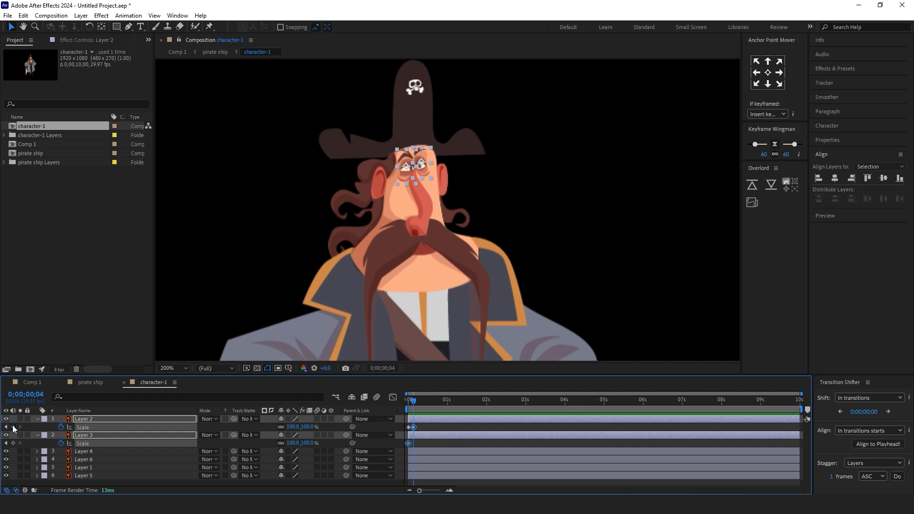
left_click(420, 411)
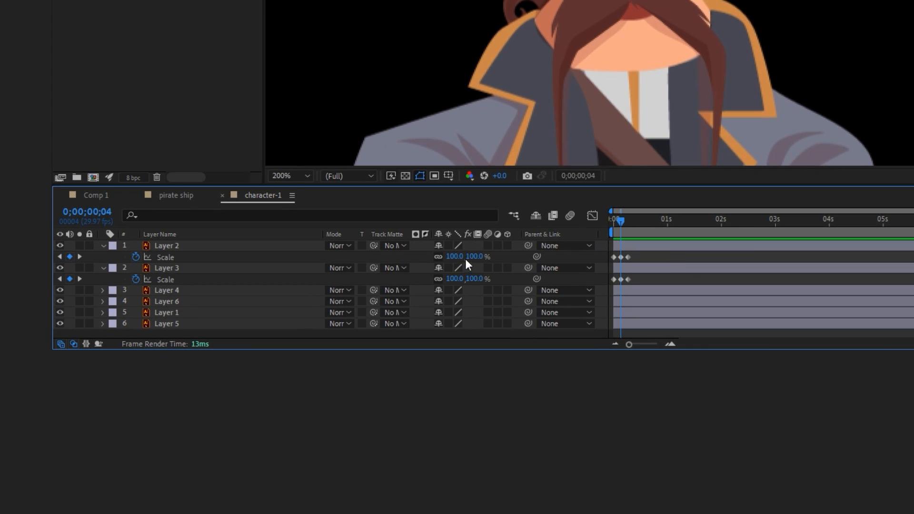
mouse_move(437, 258)
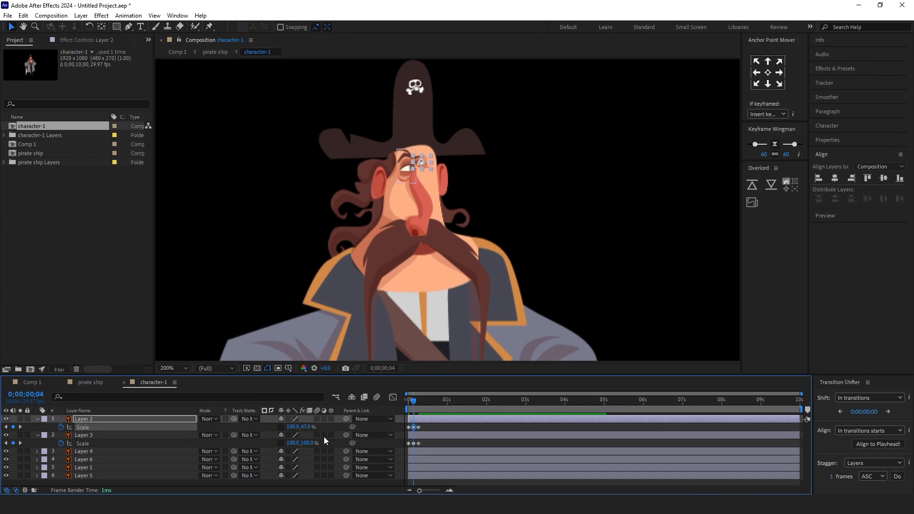
left_click(86, 435)
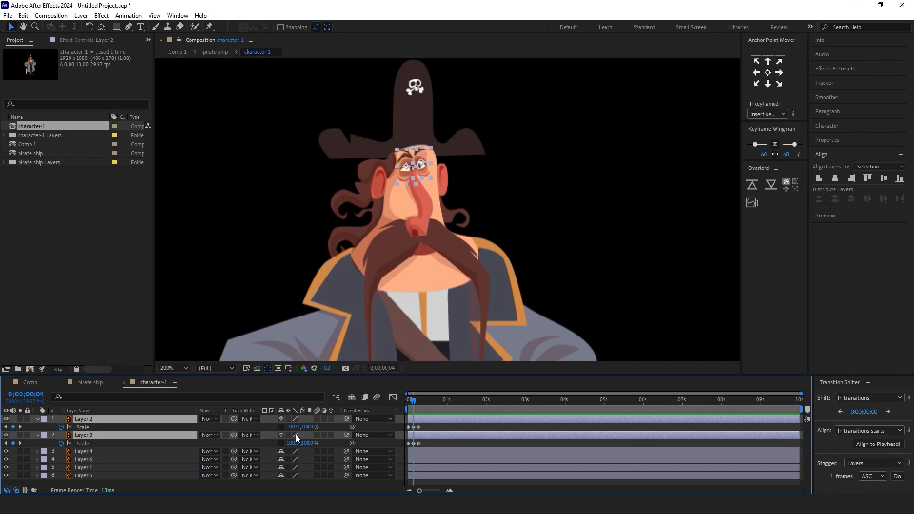
double_click(303, 426)
type("0")
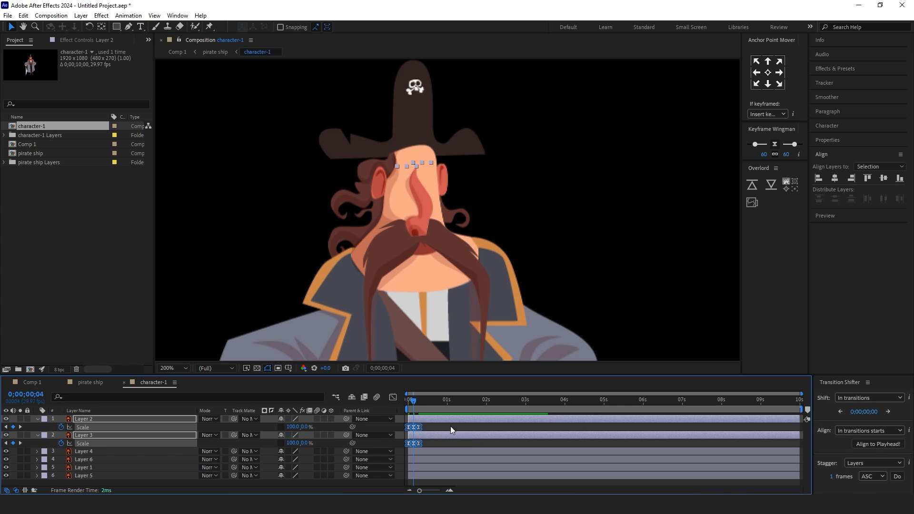
left_click(408, 400)
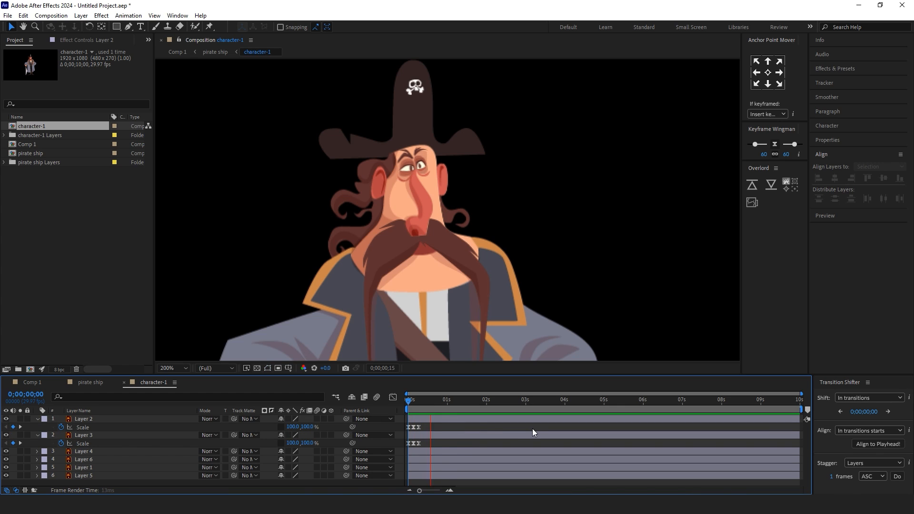
left_click(465, 401)
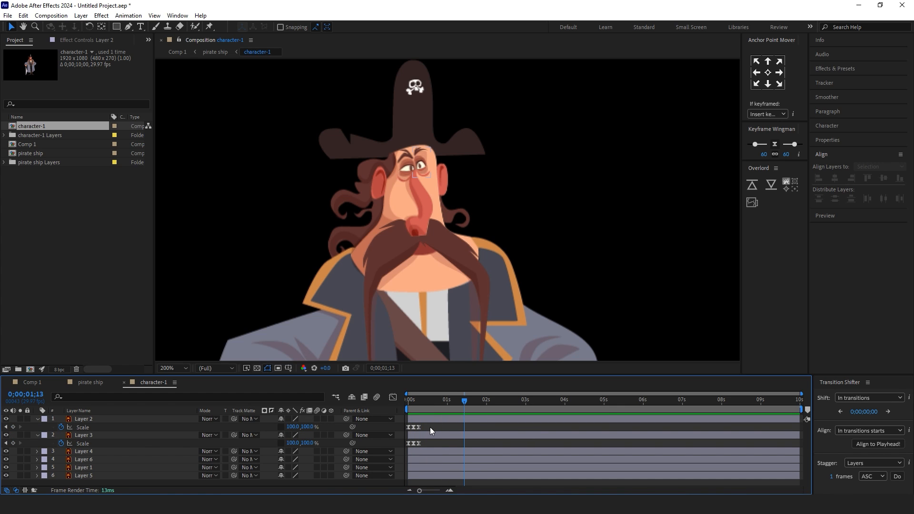
left_click(83, 418)
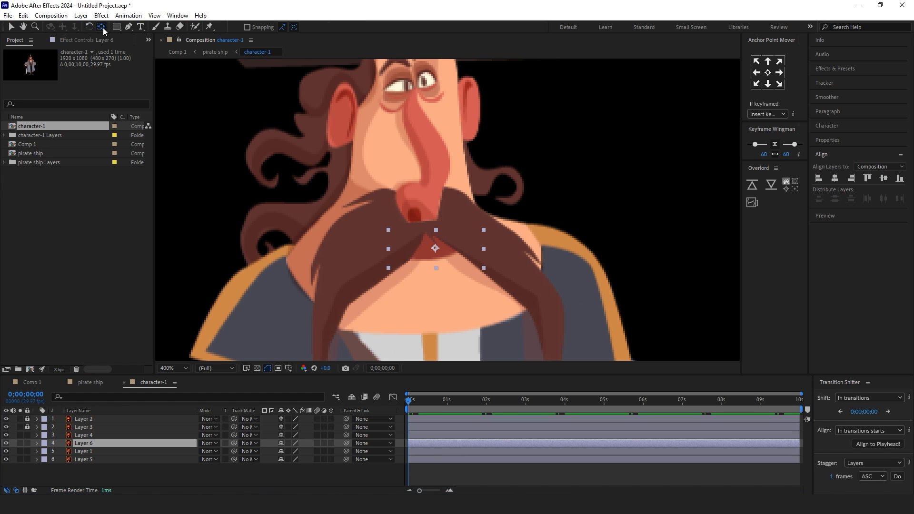
Reposition the mouth piece's anchor point with Pan Behind and select the mustache layer.
left_click_drag(436, 249, 419, 229)
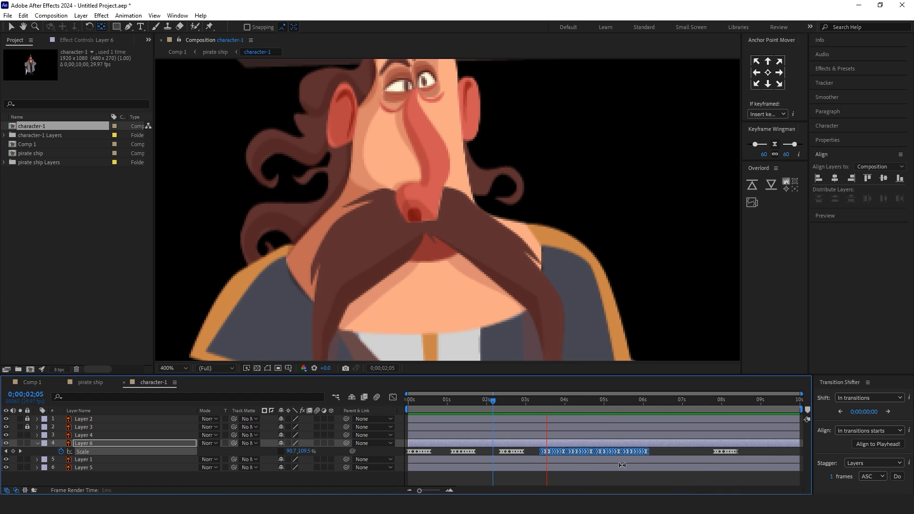
left_click(538, 401)
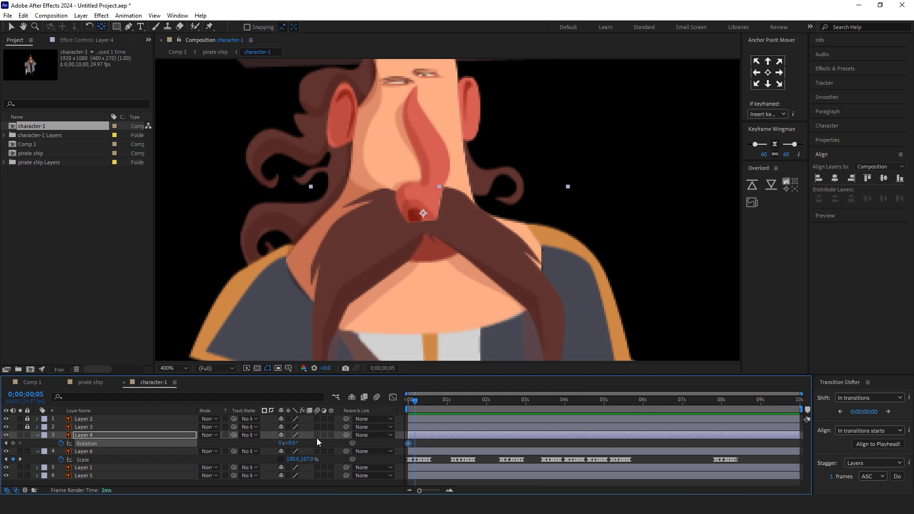
Add Rotation keyframes to the mustache and scrub the timeline to check the motion.
left_click(414, 401)
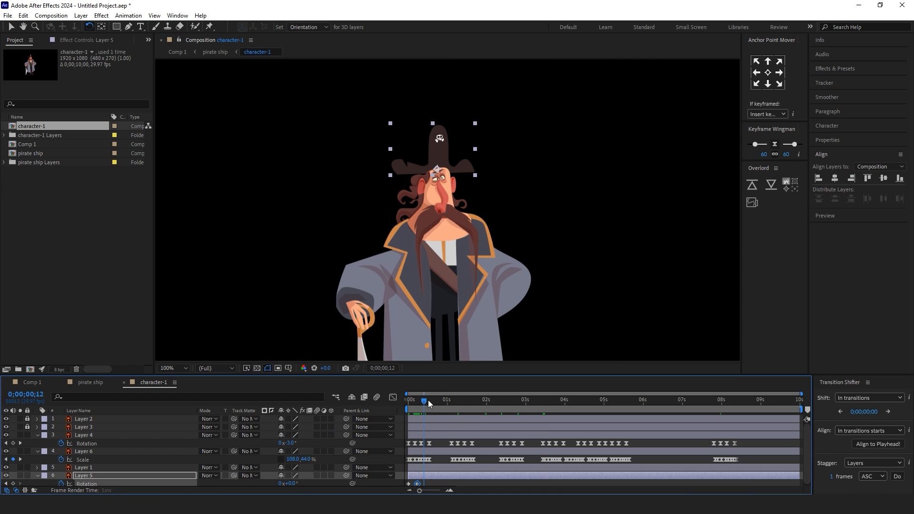
left_click_drag(424, 401, 415, 401)
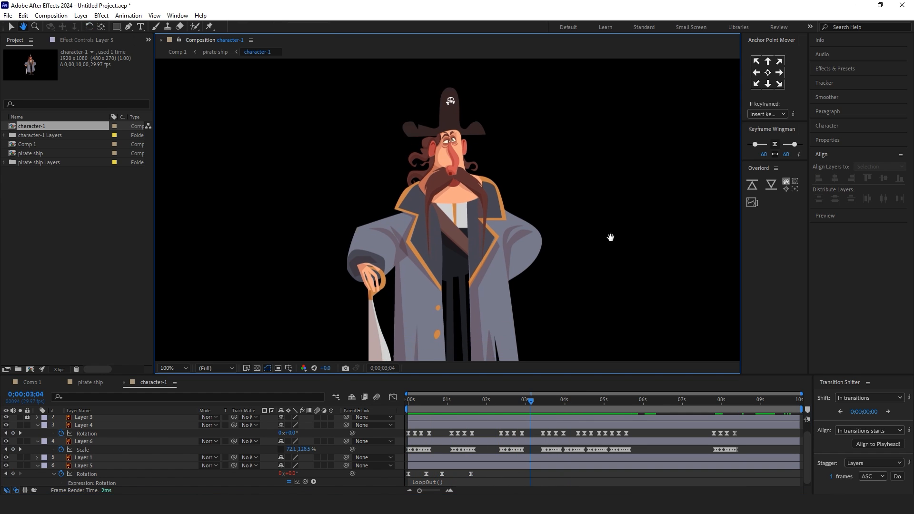
left_click(215, 52)
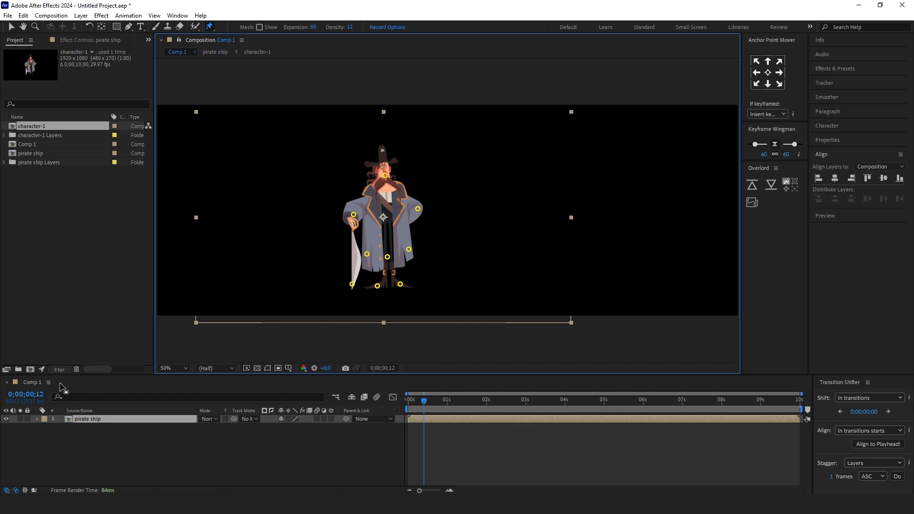
Open the After Effects Cartoon Animation folder containing the Character-2, Dog and ship files.
double_click(30, 153)
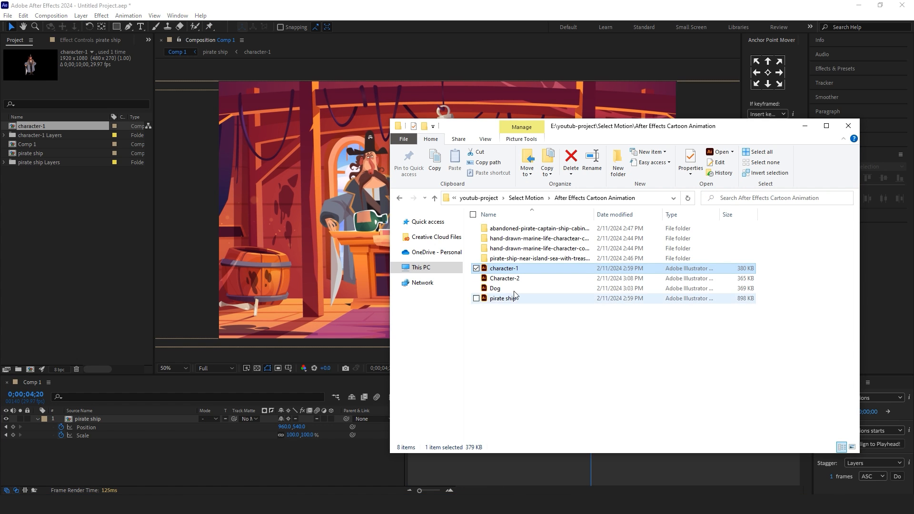
Import Dog.ai into Comp 1 and place the dog on the lower-left floor.
left_click(505, 278)
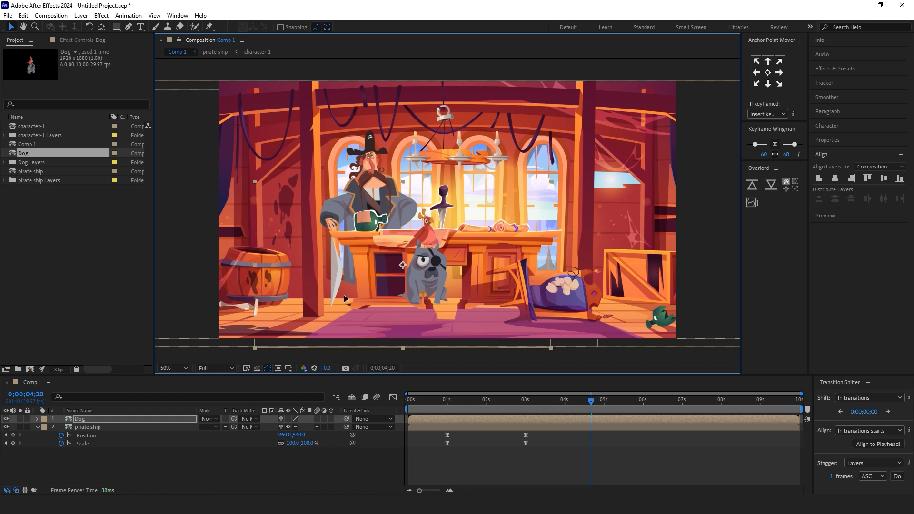
left_click_drag(402, 265, 313, 307)
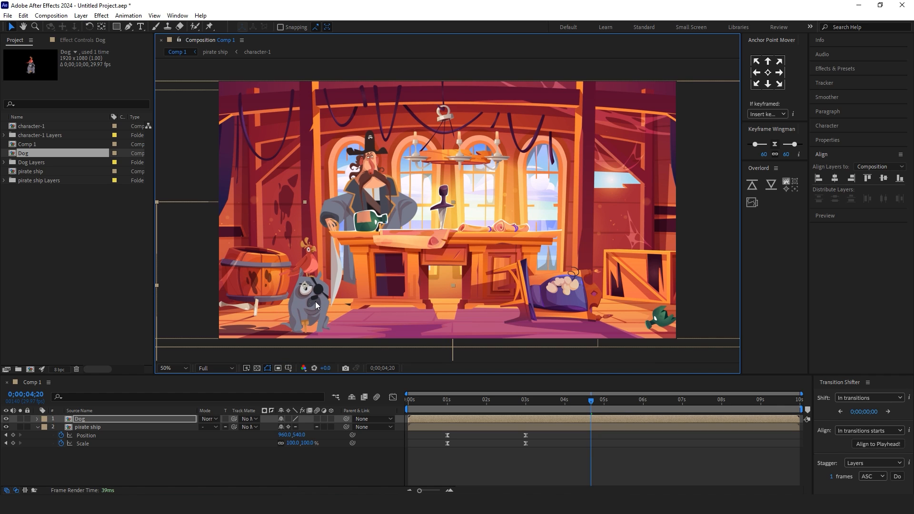
left_click(308, 308)
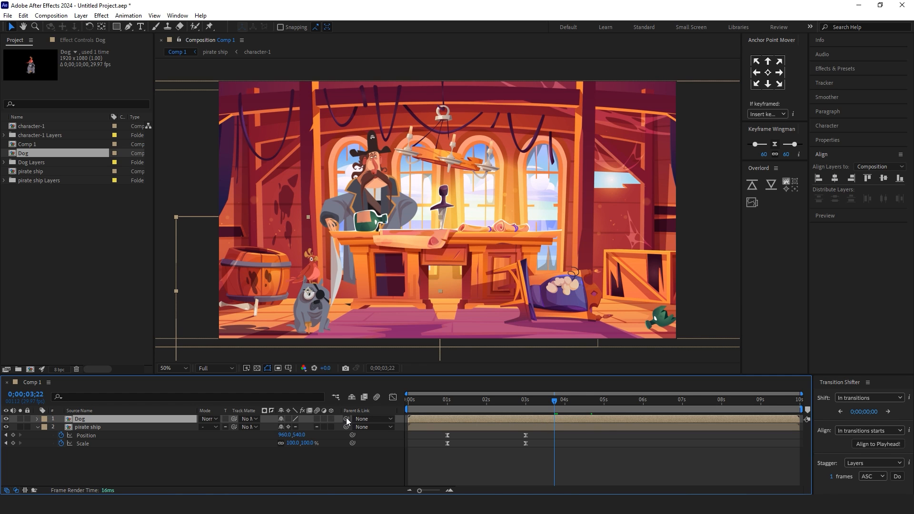
Parent the dog to the pirate ship layer and open the Dog composition.
left_click(373, 418)
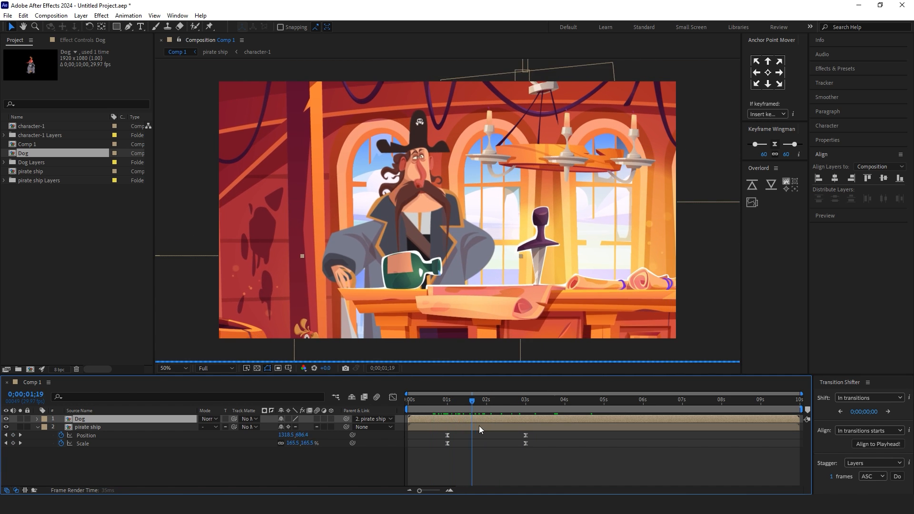
left_click(548, 413)
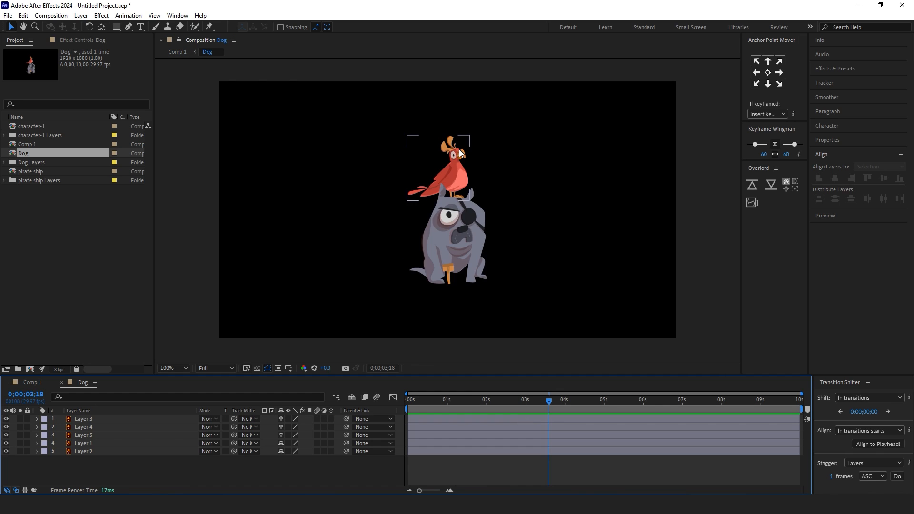
Draw a red ellipse over the parrot's eye with the Ellipse tool.
left_click(172, 368)
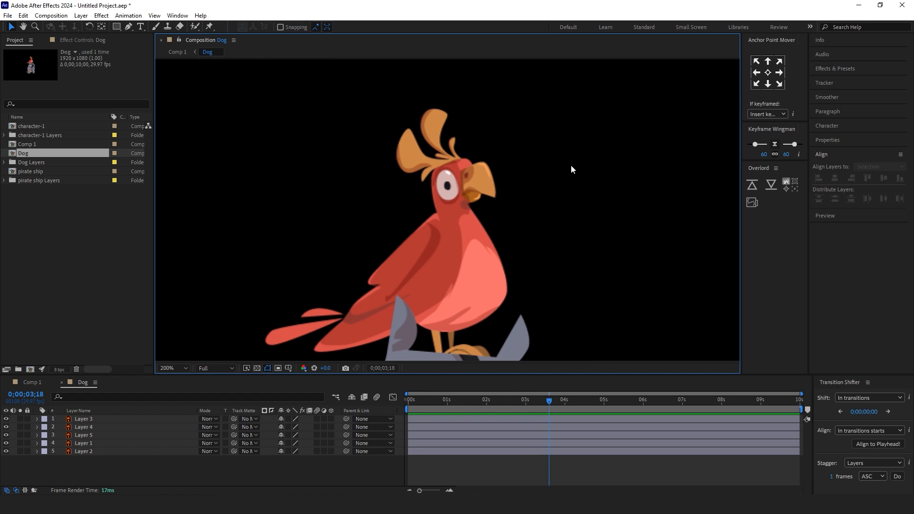
left_click(83, 452)
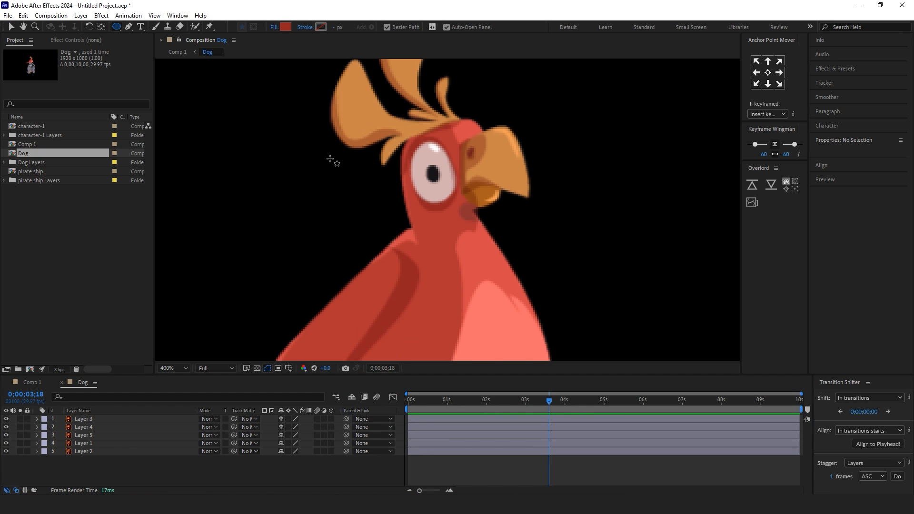
left_click_drag(326, 163, 382, 234)
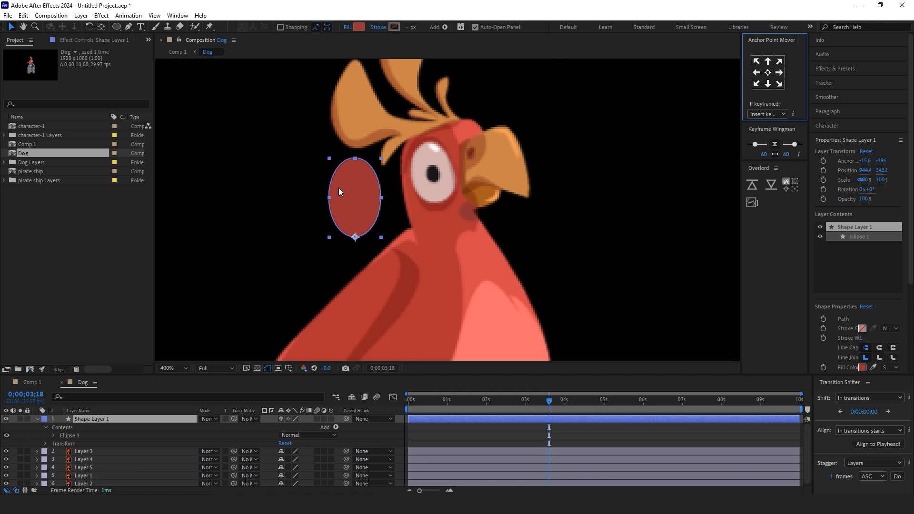
left_click_drag(354, 197, 373, 181)
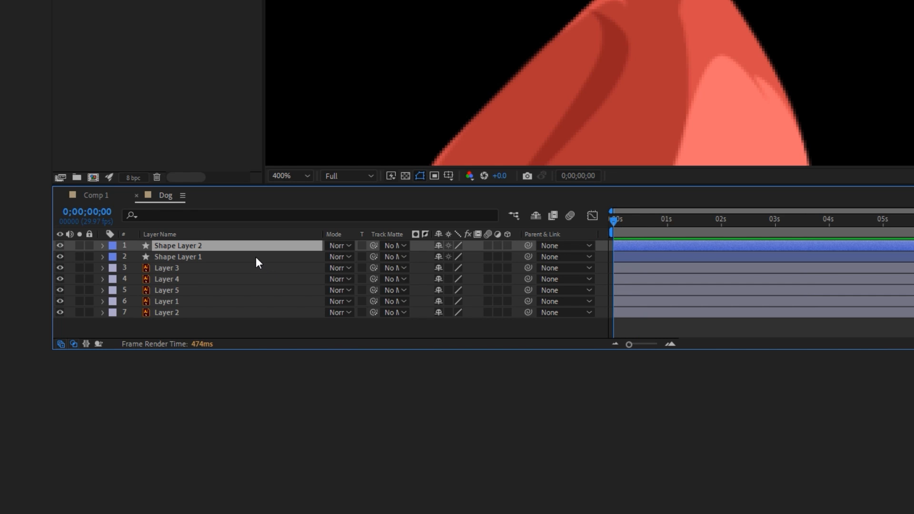
Set the first eyelid shape layer's Track Matte to the top shape layer.
left_click(178, 256)
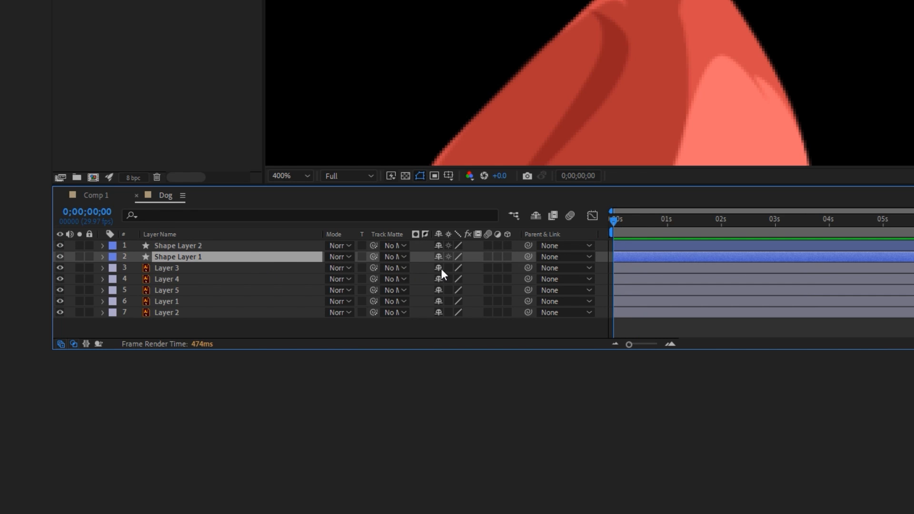
left_click(393, 257)
type("bir")
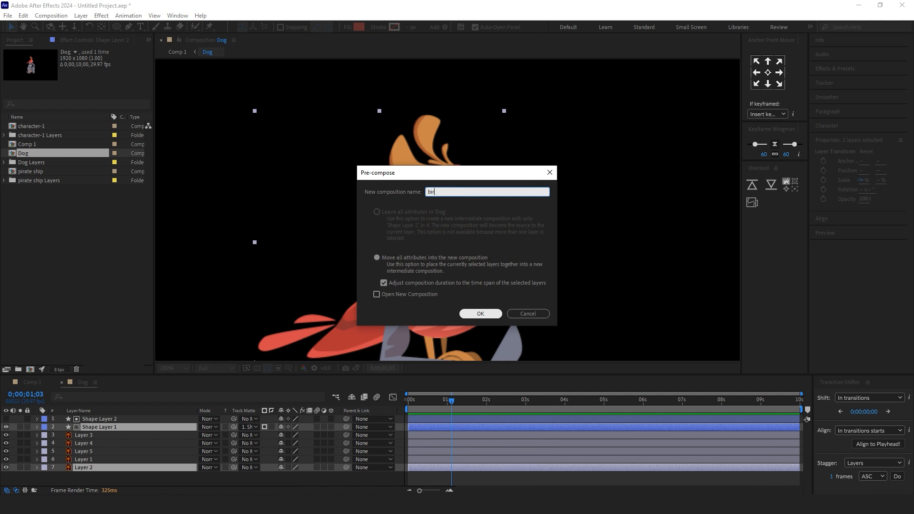
Pre-compose the parrot layers as 'bird' and keyframe puppet pins to bend it.
left_click(481, 313)
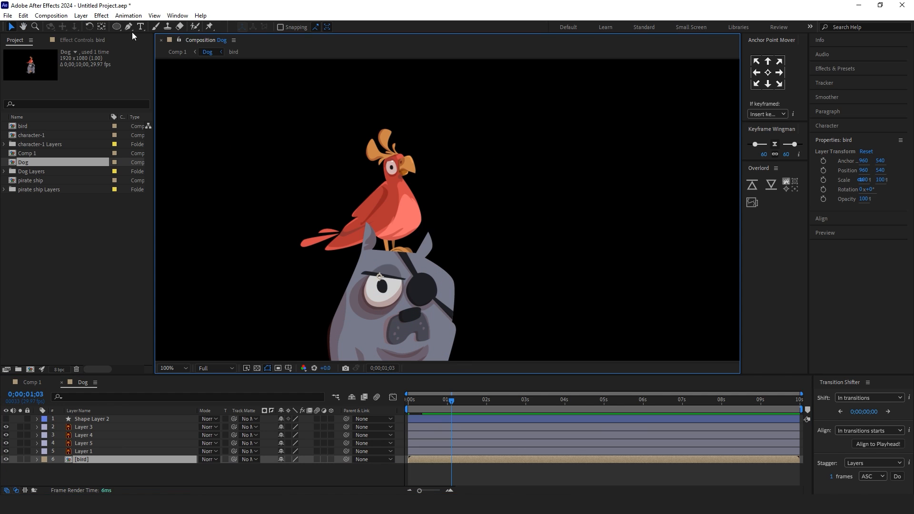
left_click(213, 27)
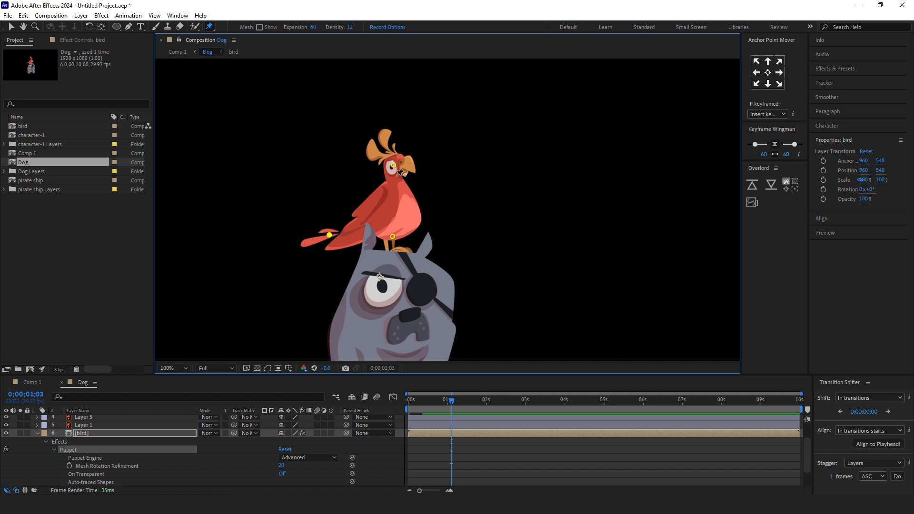
left_click_drag(400, 172, 408, 176)
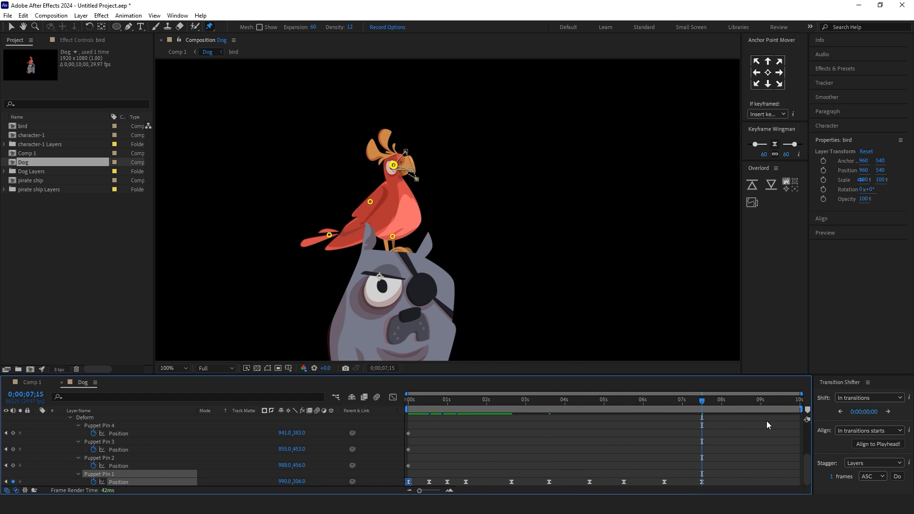
left_click(407, 400)
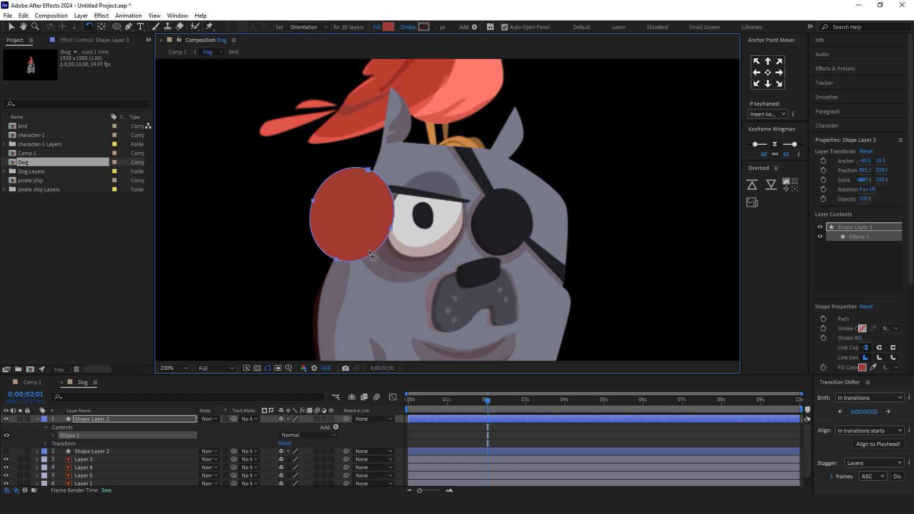
Draw a red eyelid over the dog's eye and keyframe its Scale and eyebrow Position and Rotation.
left_click_drag(350, 216, 427, 217)
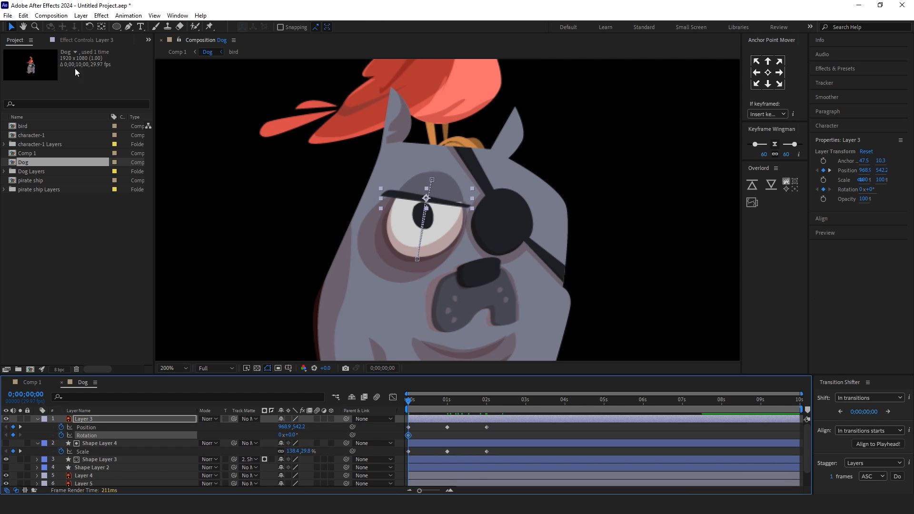
left_click(447, 400)
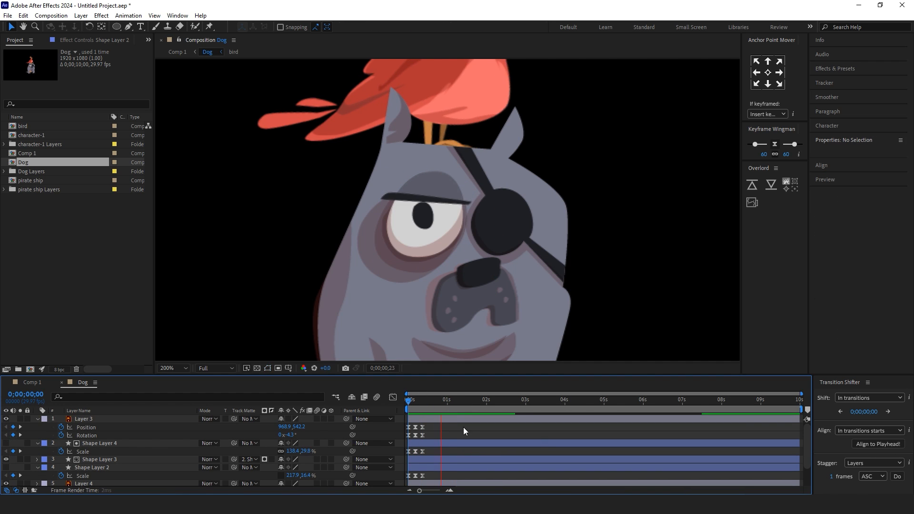
left_click(408, 406)
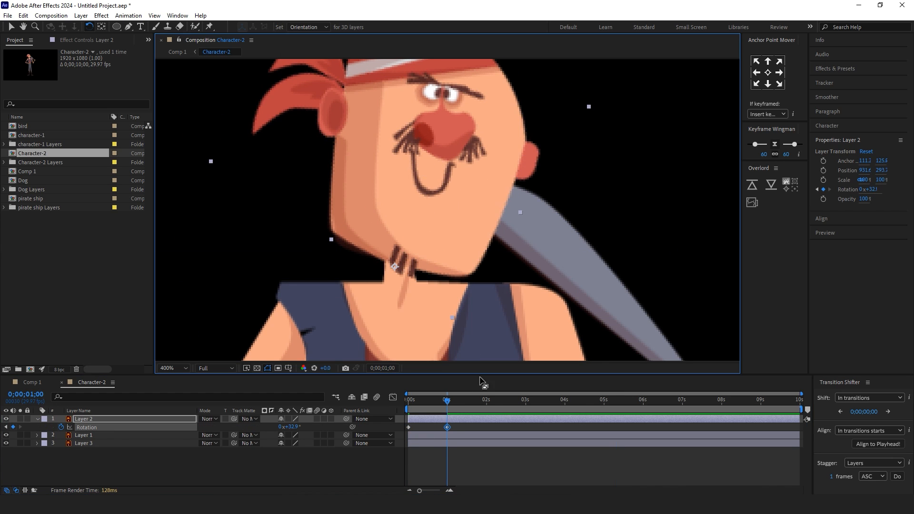
Add Rotation keyframes to Character-2's head layer at different angles.
left_click(527, 399)
type("loopOut()")
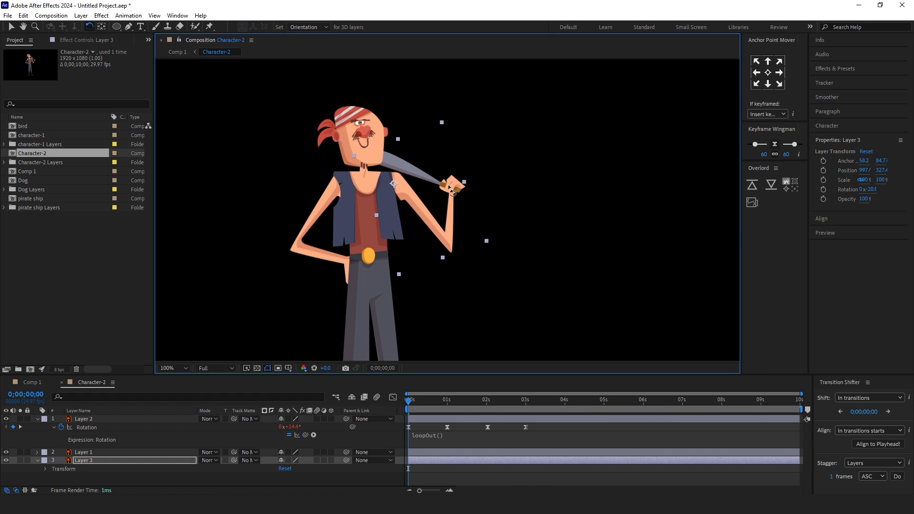
Give the sword arm looping loopOut() rotation keyframes, then return to Comp 1.
left_click(172, 368)
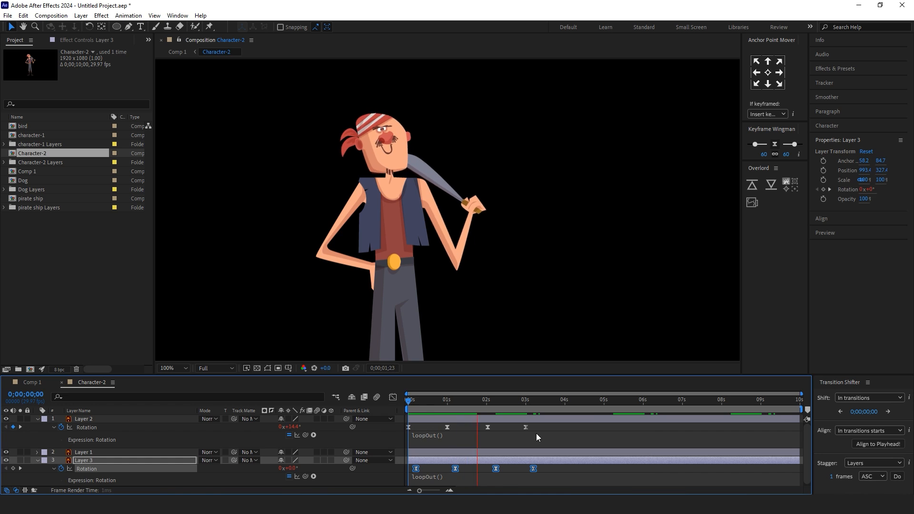
left_click(177, 51)
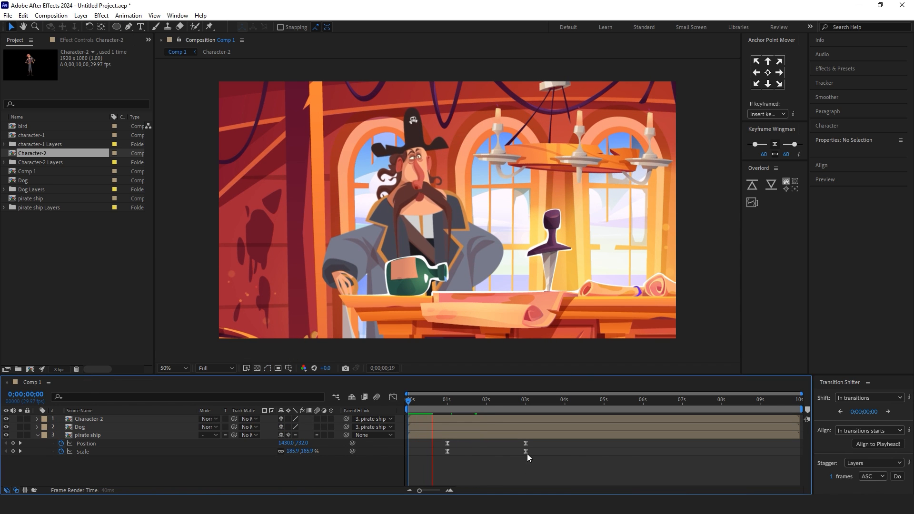